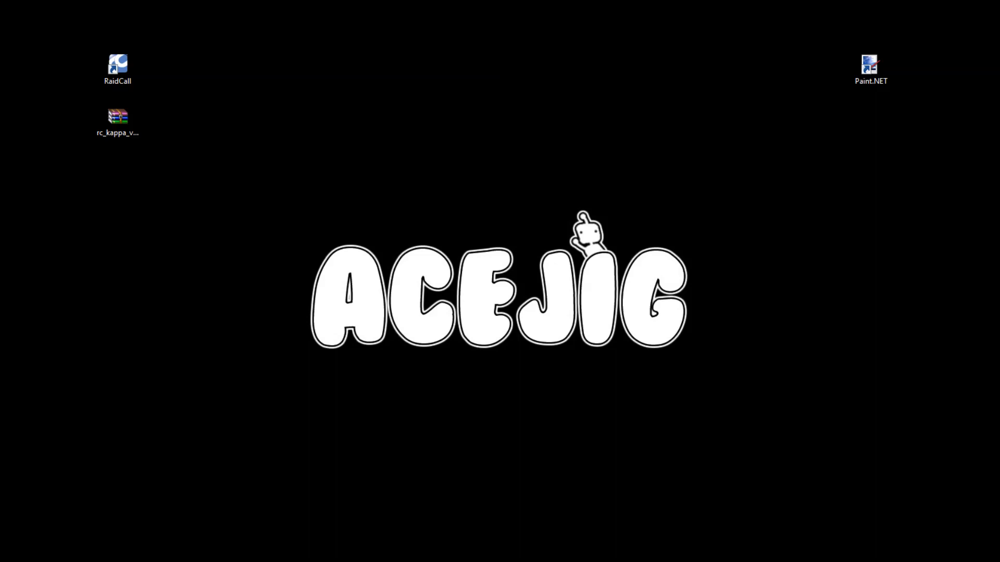
mouse_move(178, 167)
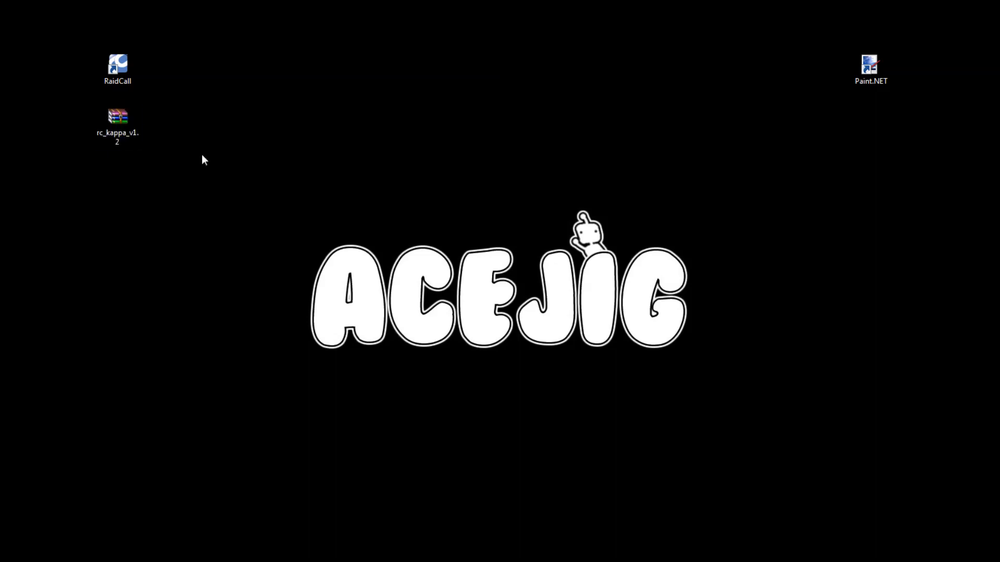
mouse_move(124, 127)
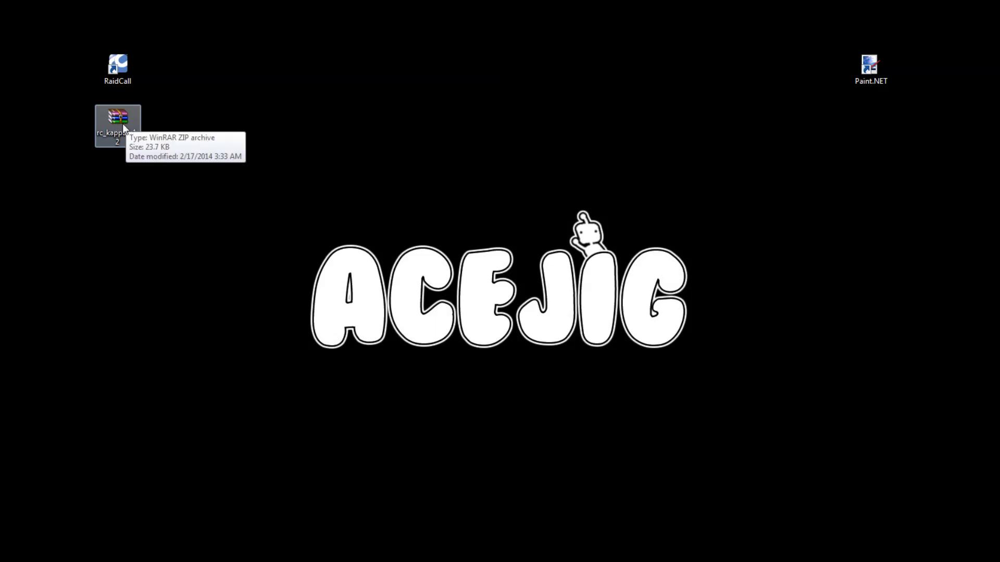
Open rc_kappa_v1.2.zip, read HowToUse.txt in Notepad, then minimize Notepad.
double_click(117, 122)
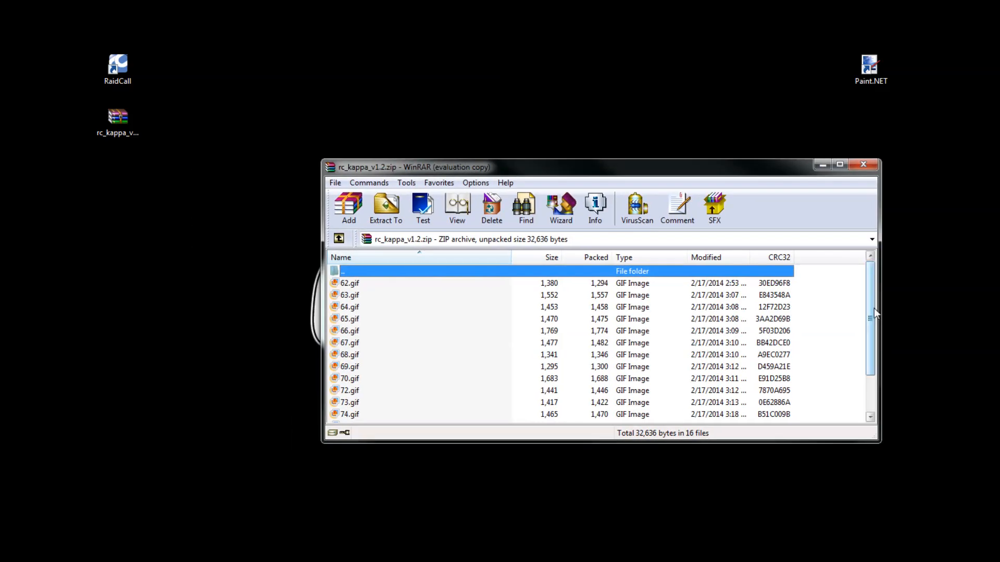
scroll(down, 3)
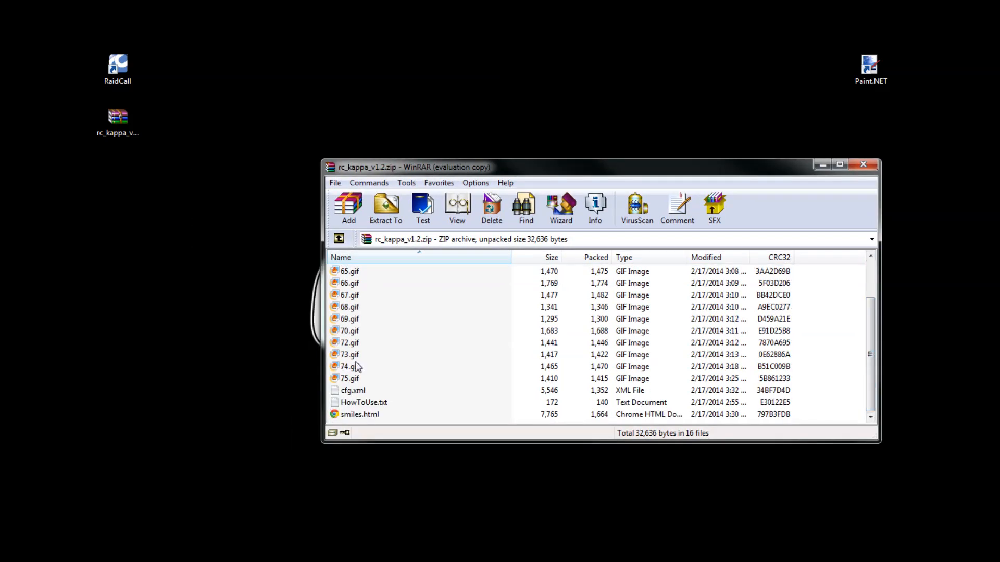
click(352, 390)
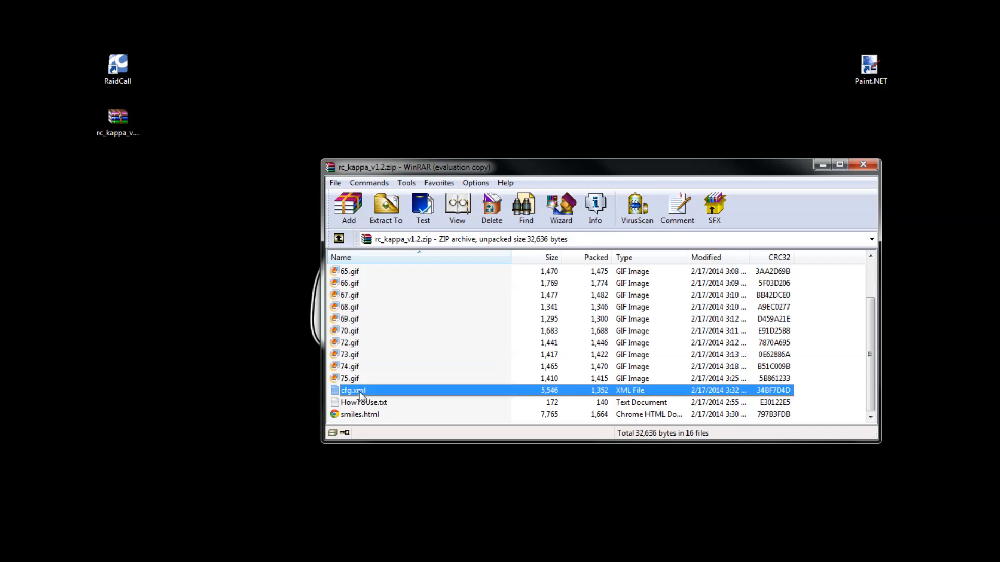
click(363, 403)
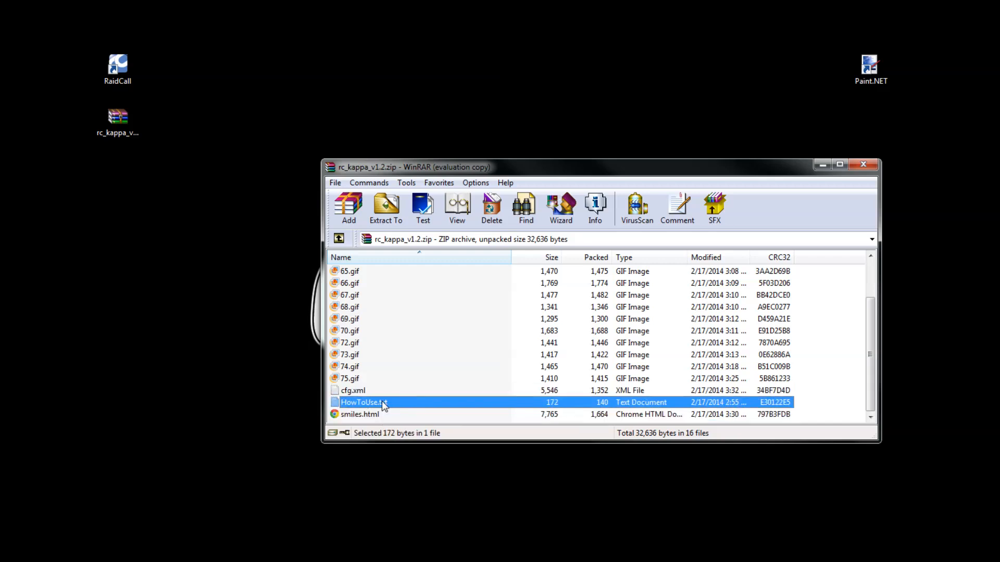
double_click(364, 403)
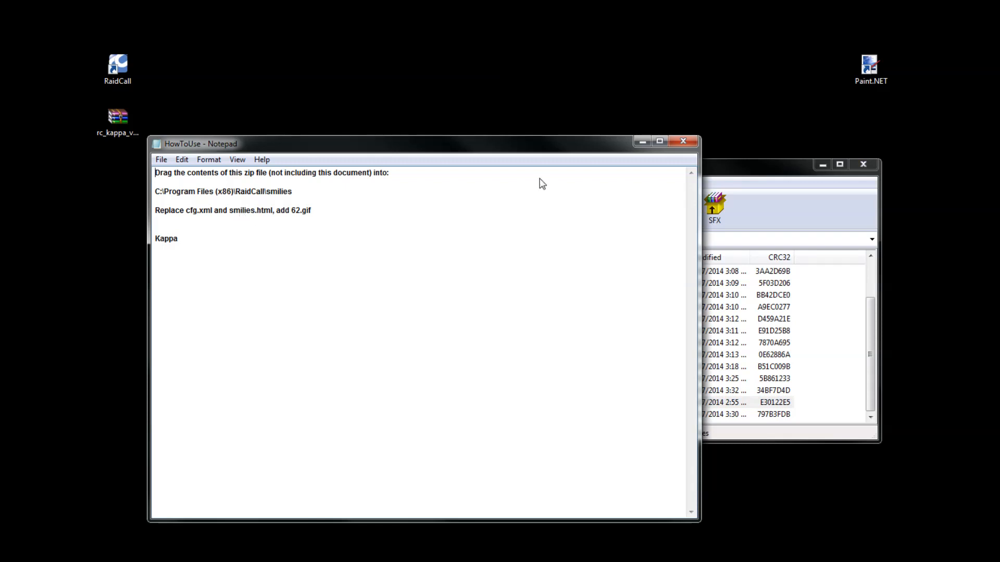
mouse_move(641, 141)
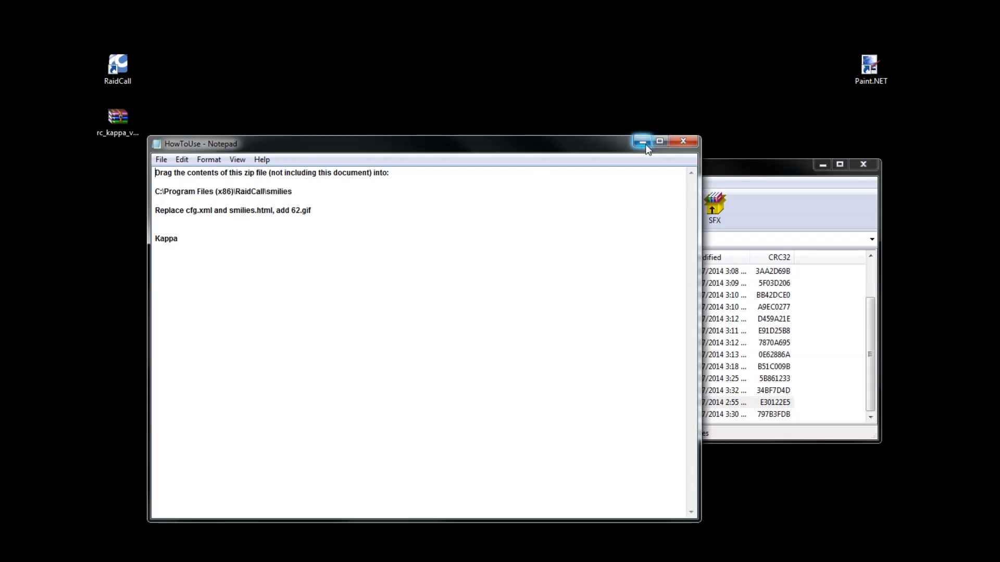
click(642, 141)
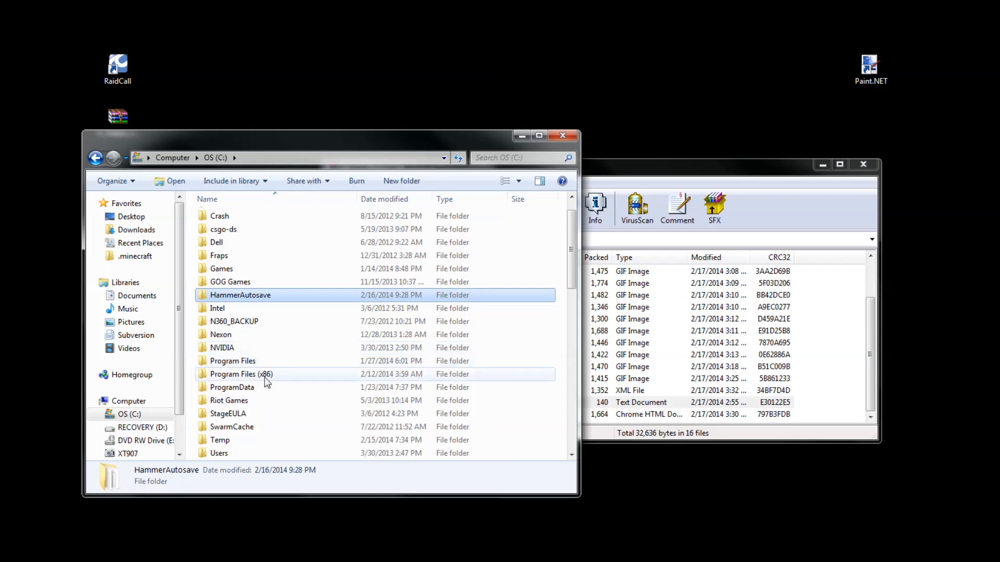
Browse Explorer to Program Files (x86) > RaidCall > smiles.
double_click(241, 375)
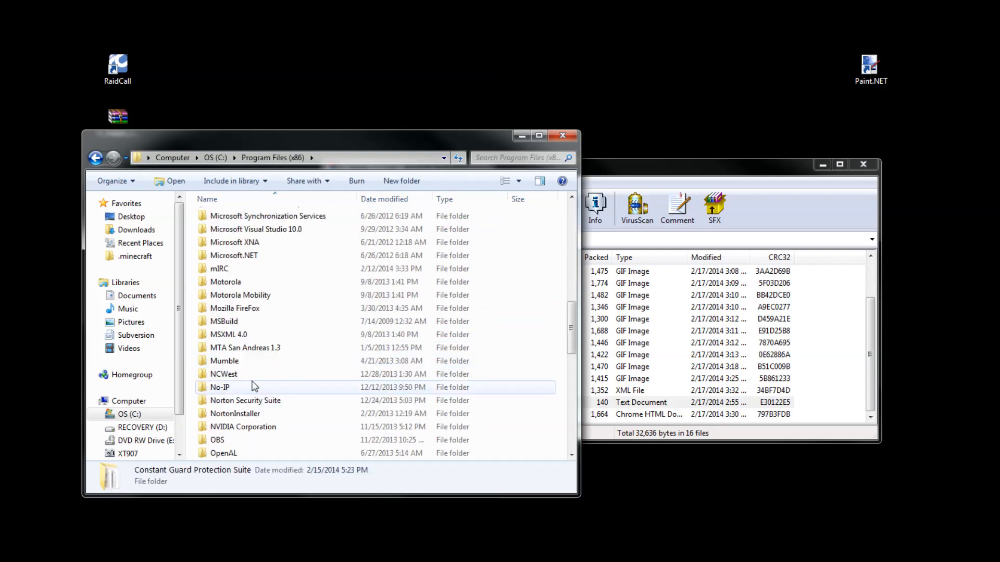
scroll(down, 3)
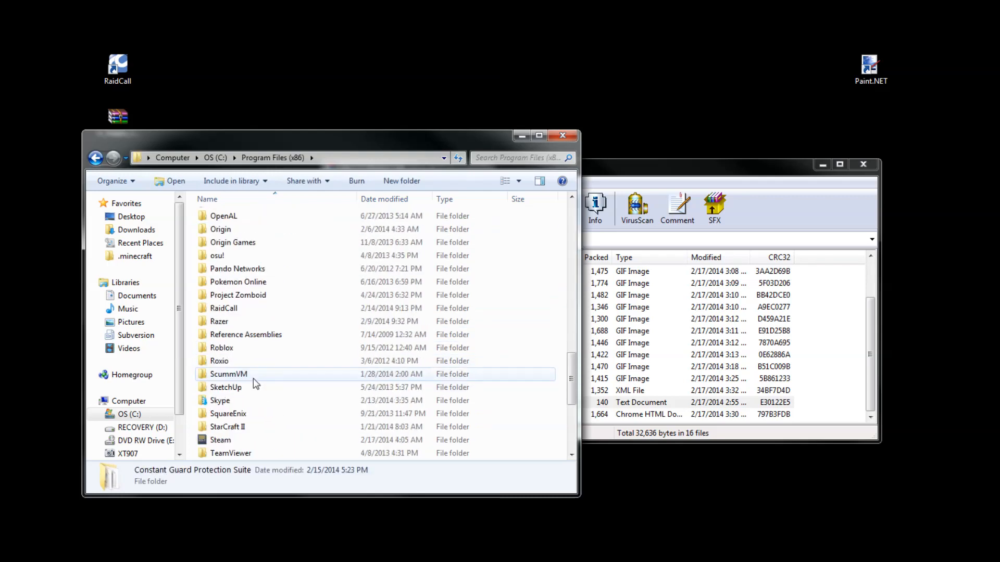
double_click(224, 308)
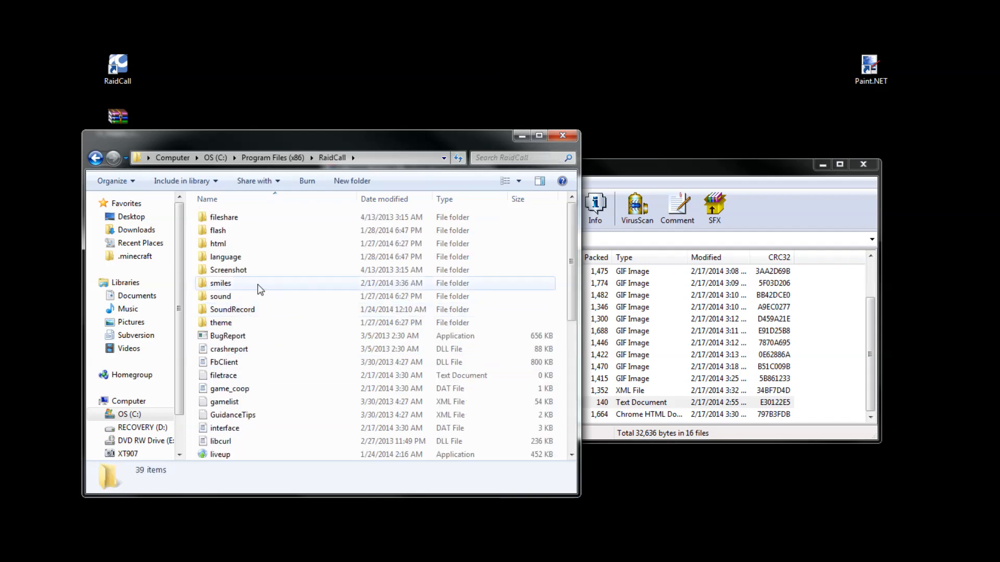
double_click(220, 282)
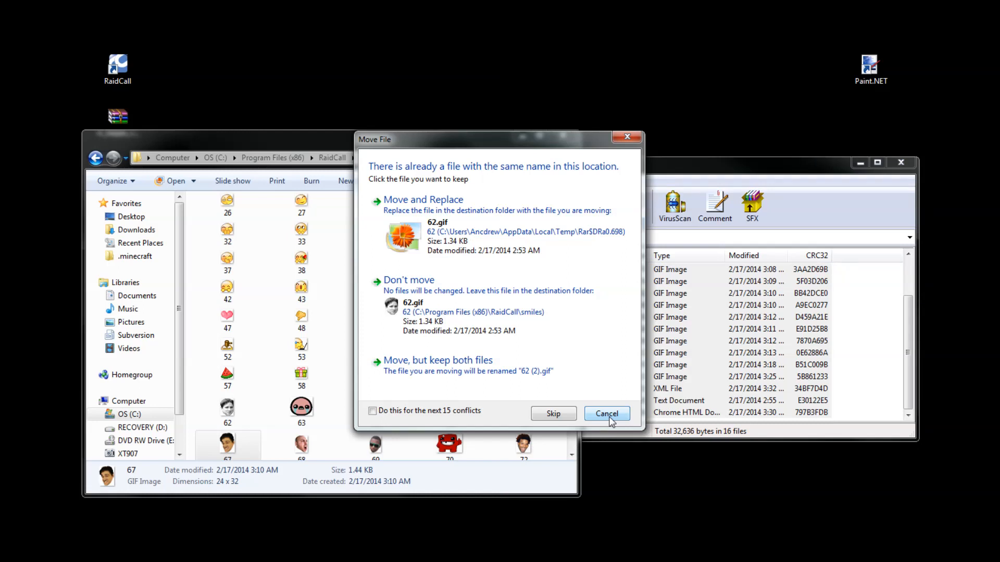
Resolve the Move File name conflict for 62.gif in the smiles folder.
click(606, 413)
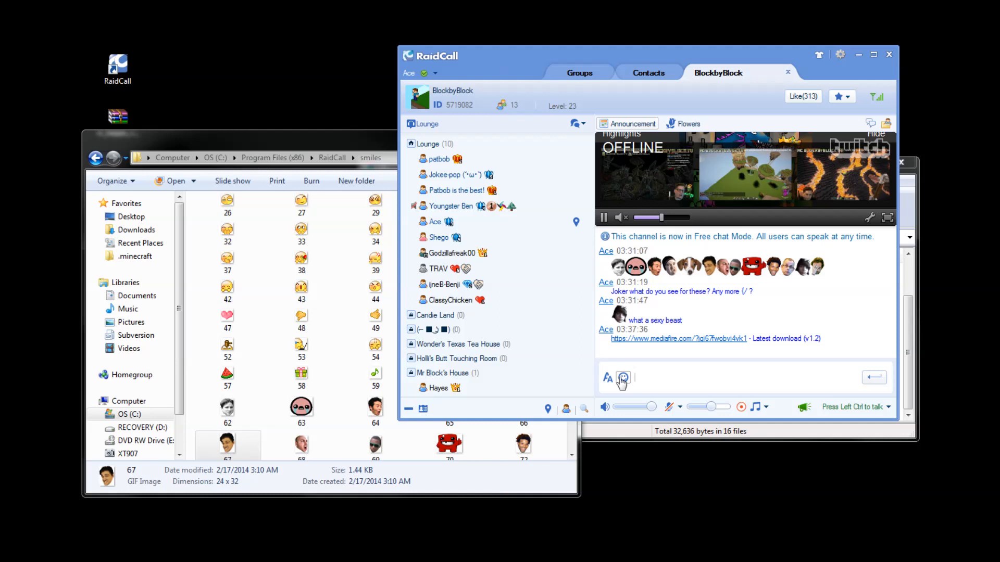
Open the smiley panel in RaidCall's chat input box to show the custom emotes.
click(623, 378)
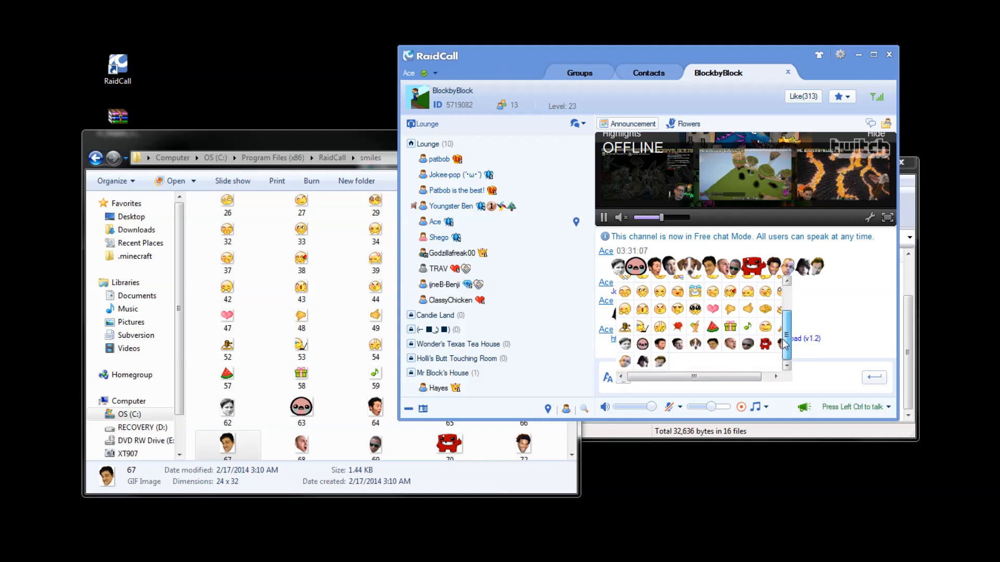